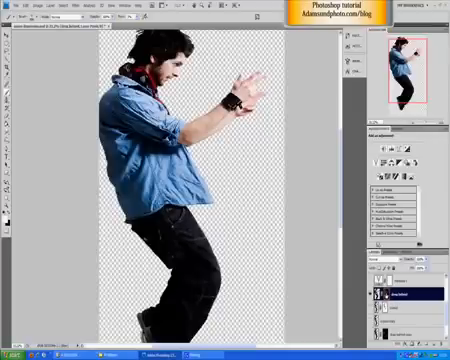
# - Show the context menu of the cut-out dancer's layer in the Layers panel
pyautogui.rightClick(396, 298)
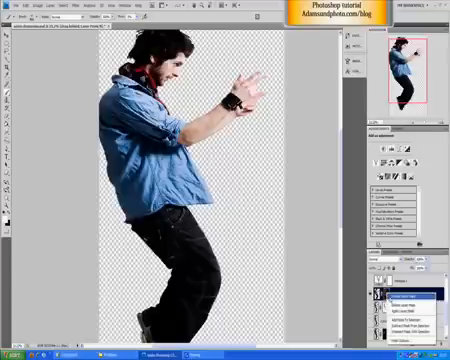